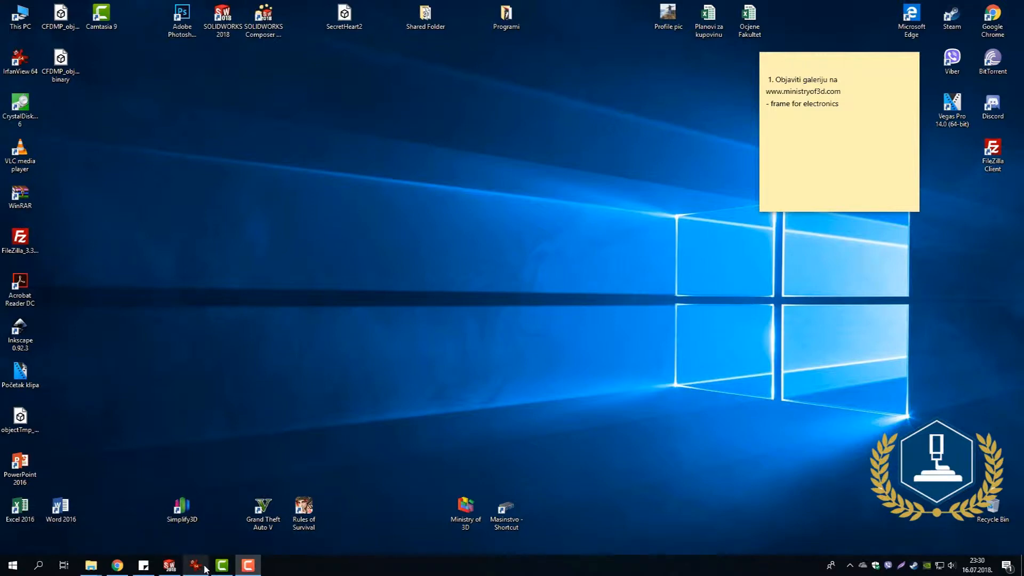
View the worn-bushings photo in IrfanView, then minimize it
left_click(196, 565)
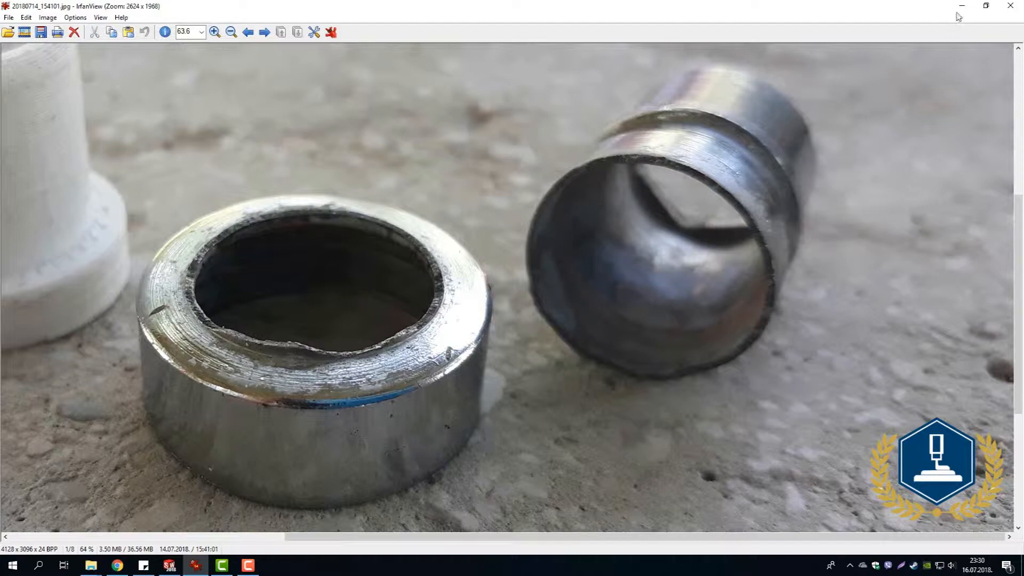
left_click(170, 565)
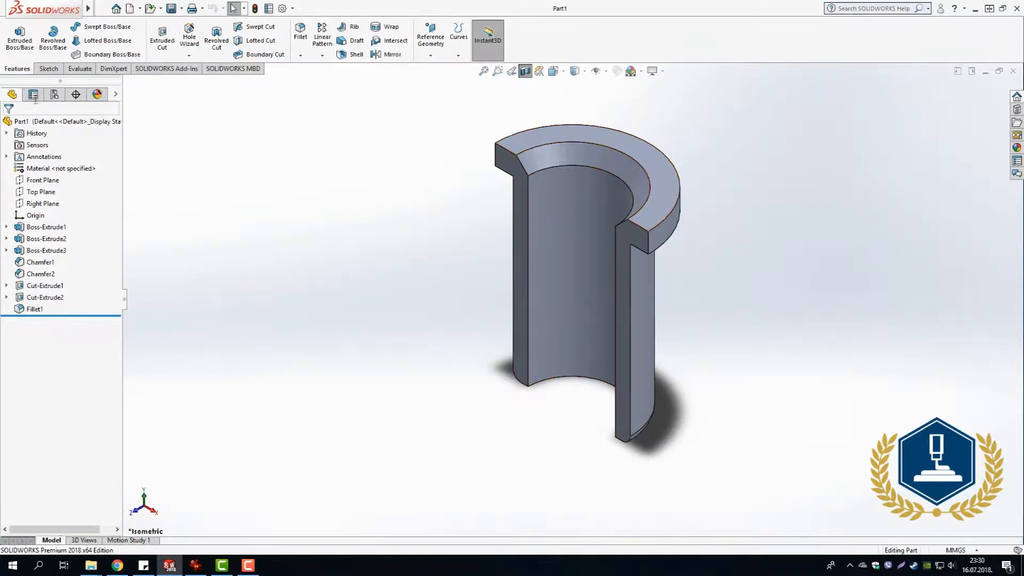
Create a new SOLIDWORKS part document
left_click(102, 8)
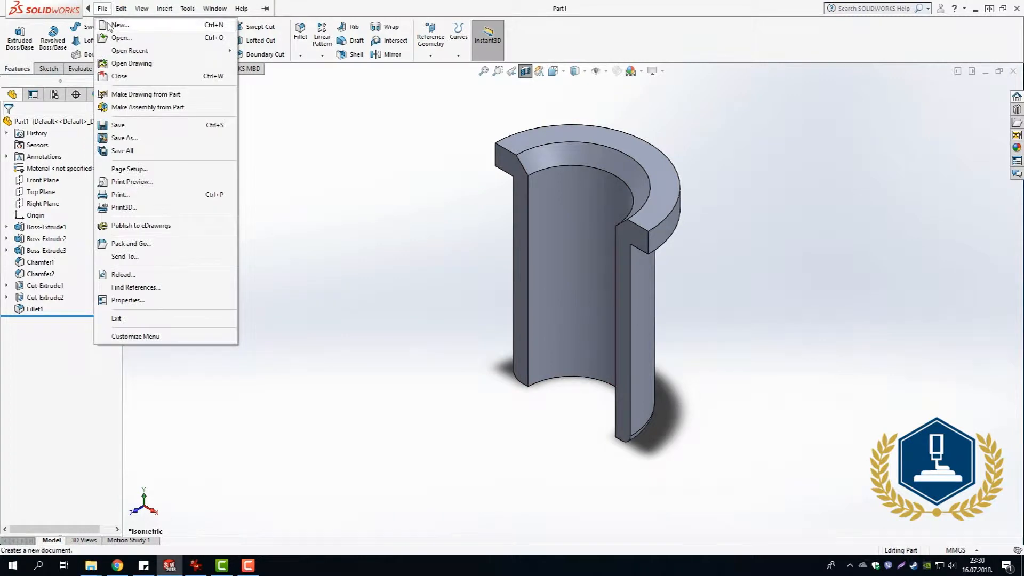
left_click(119, 25)
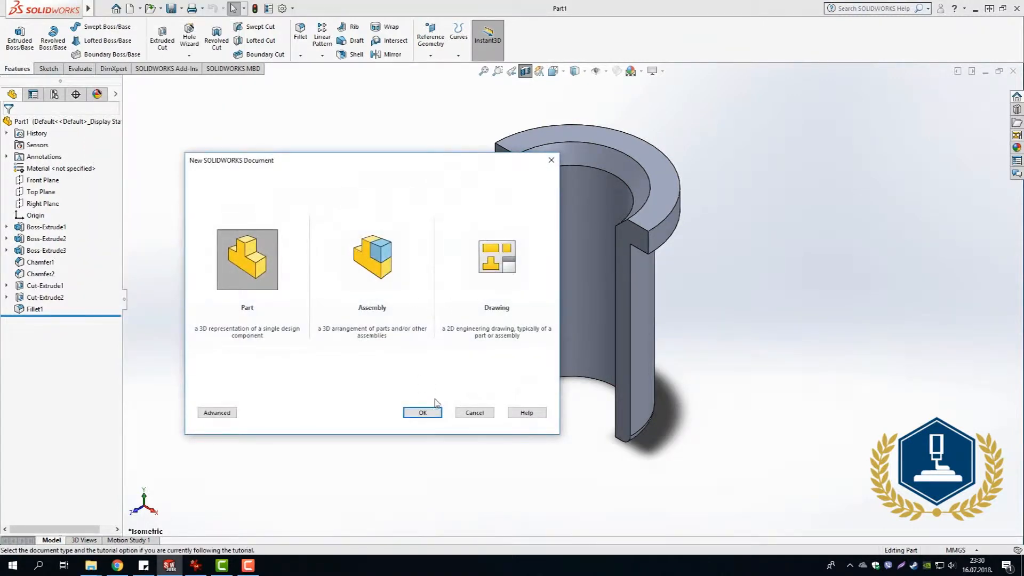
left_click(422, 412)
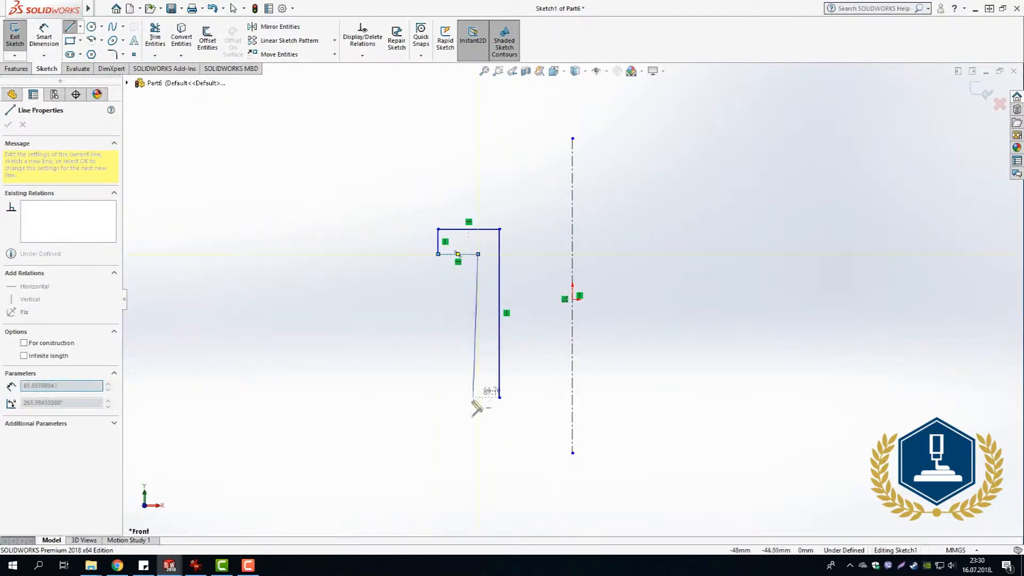
Sketch the L-shaped flange profile beside a centerline and add a 10 mm chamfer
left_click(477, 397)
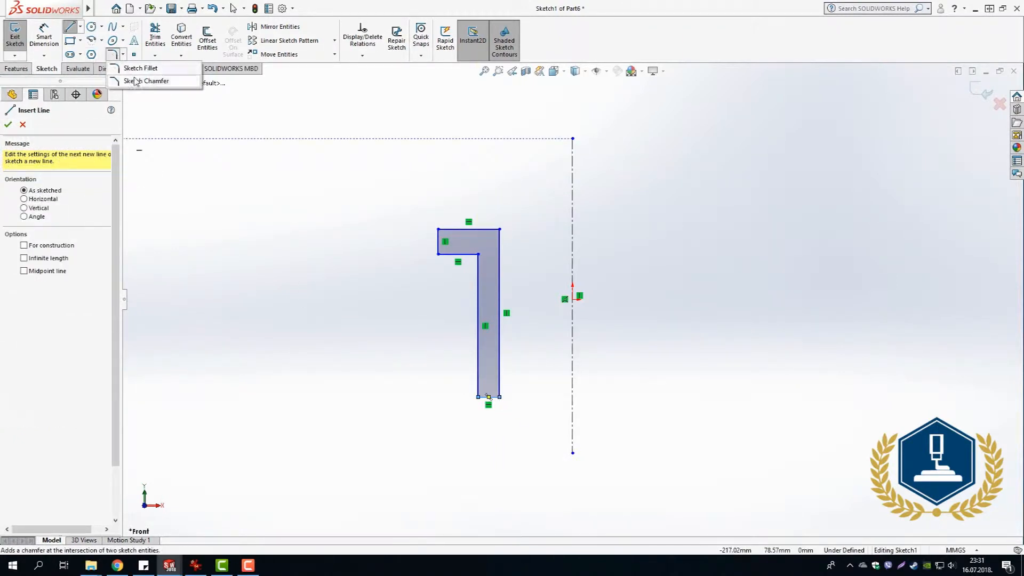
left_click(147, 80)
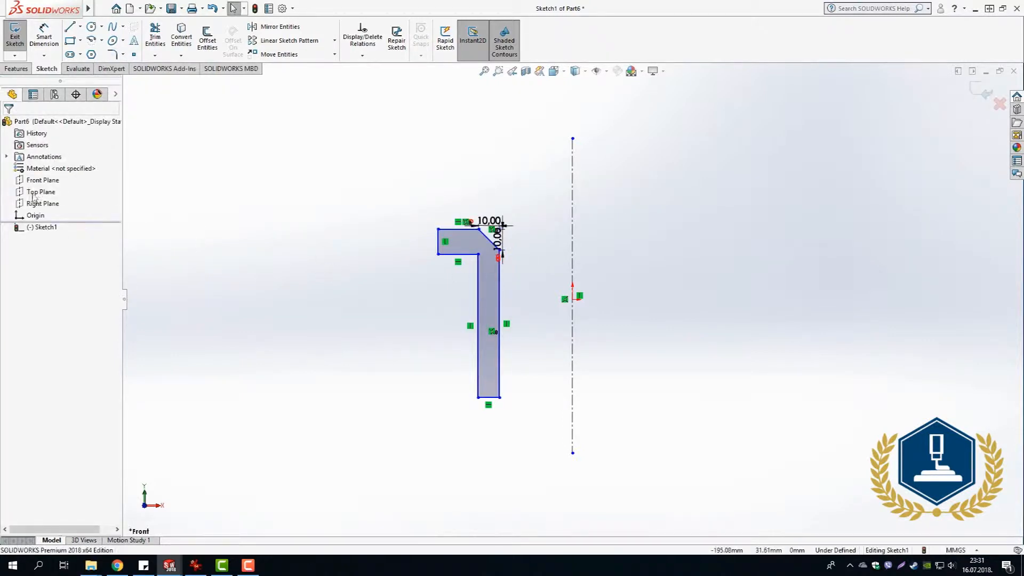
left_click(17, 69)
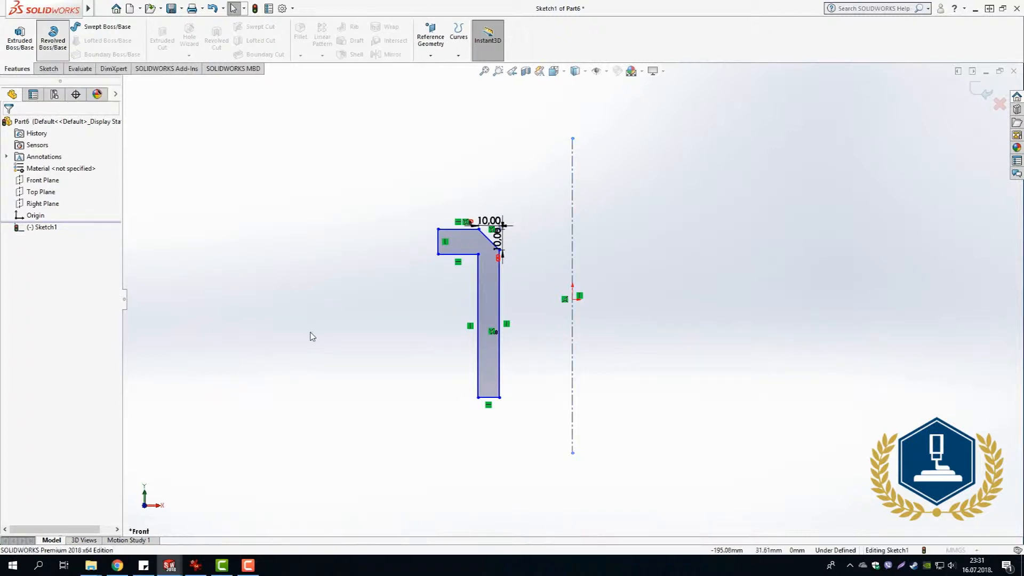
Revolve the profile 360° about Line1 and section it through the Front Plane
left_click(53, 37)
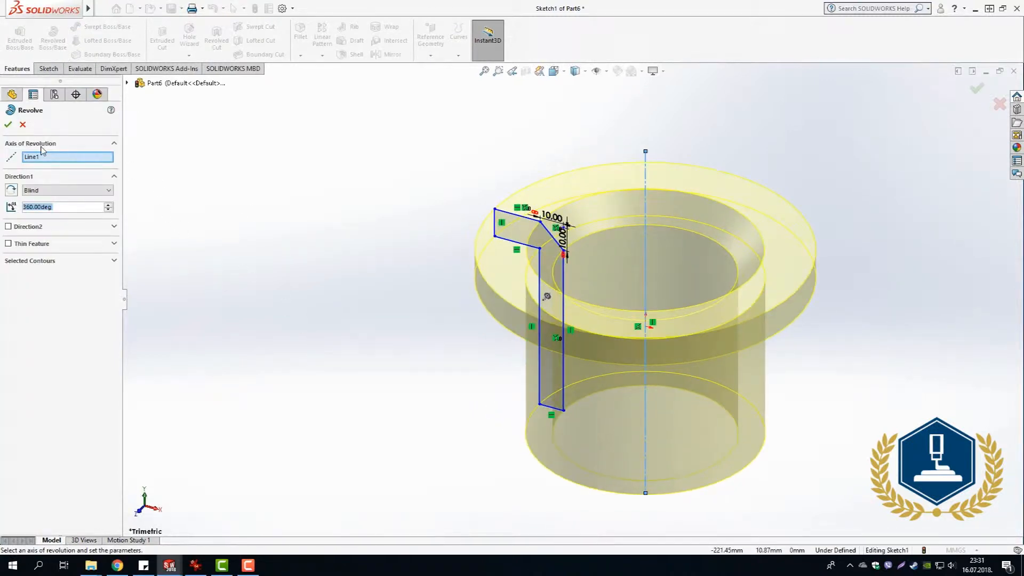
mouse_move(646, 196)
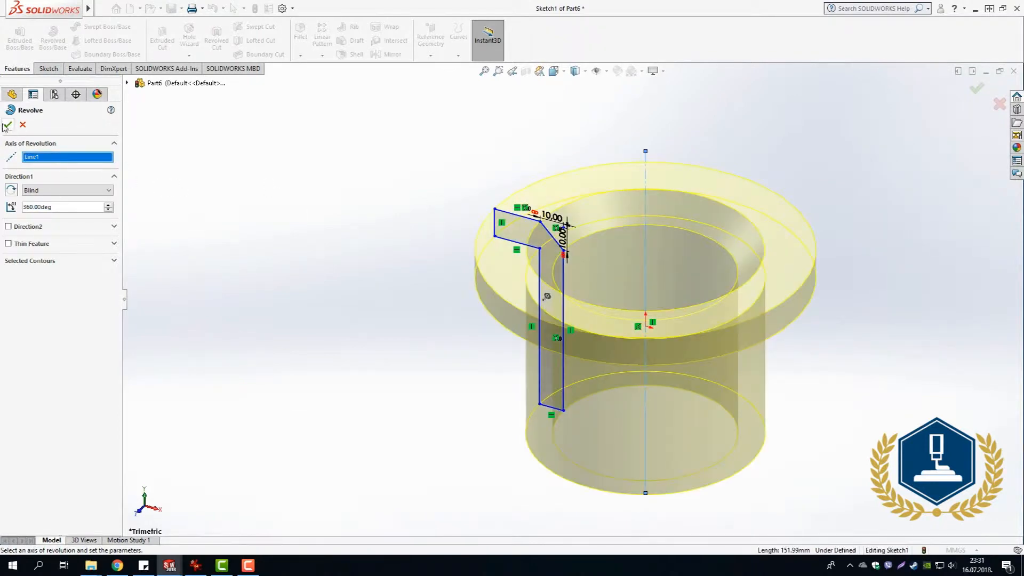
left_click(7, 126)
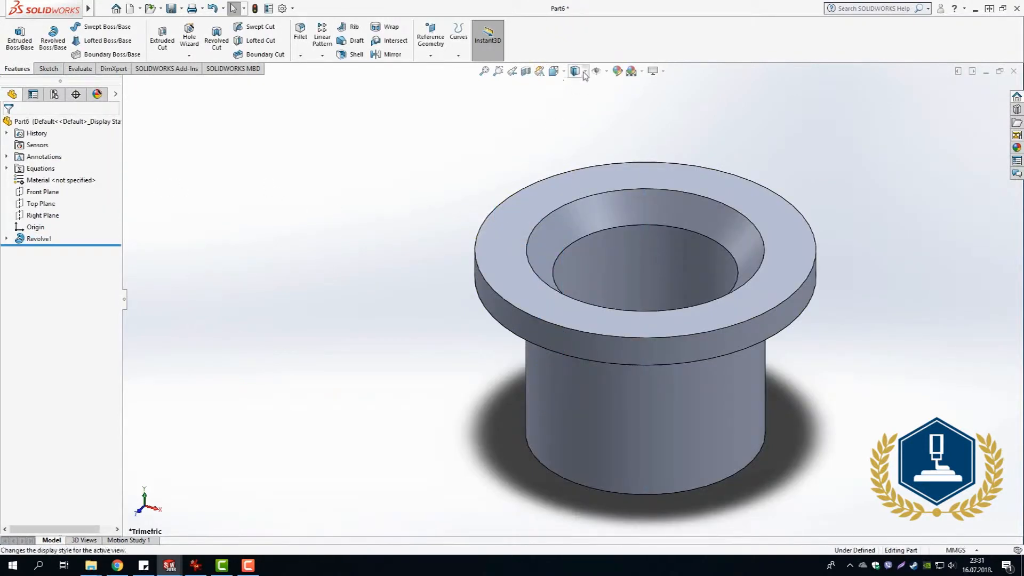
left_click(574, 70)
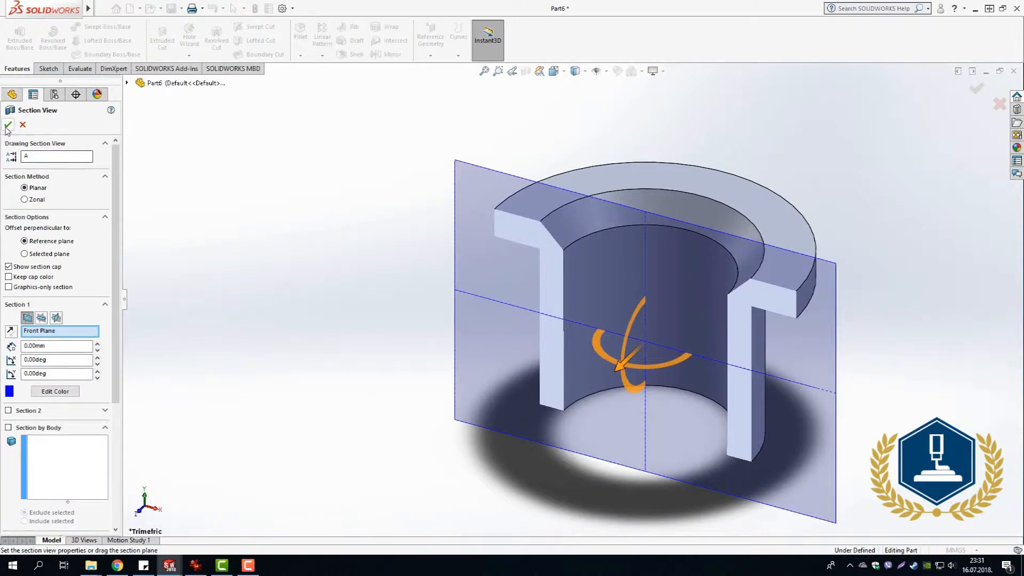
left_click(9, 126)
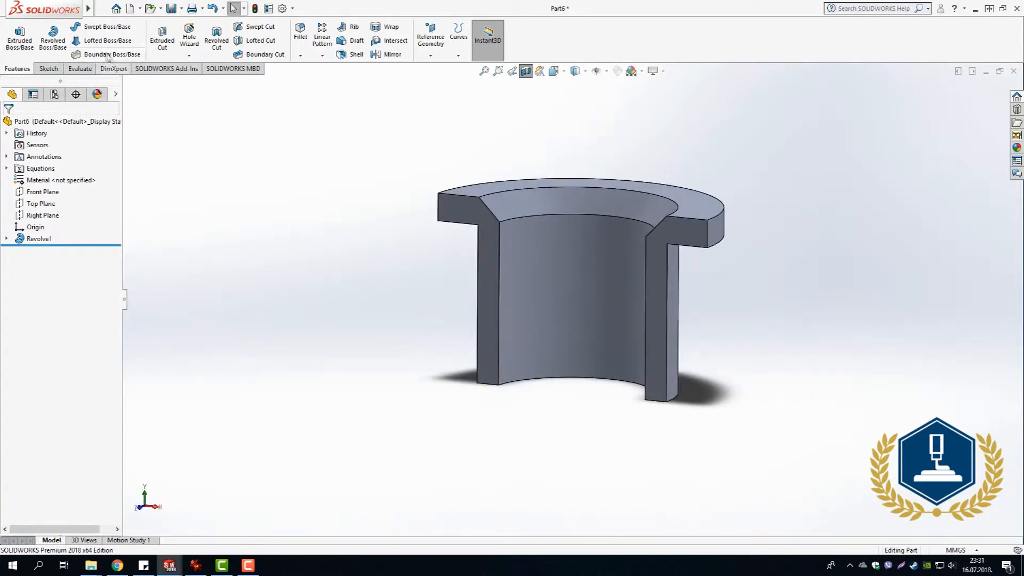
Start Save As for the part, naming it Ballvalve
left_click(102, 8)
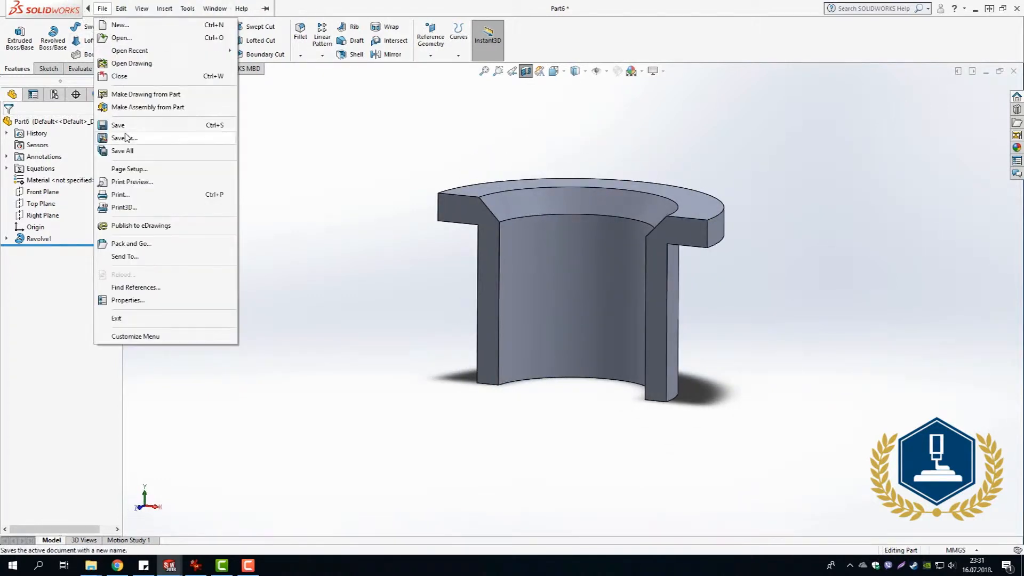
left_click(123, 137)
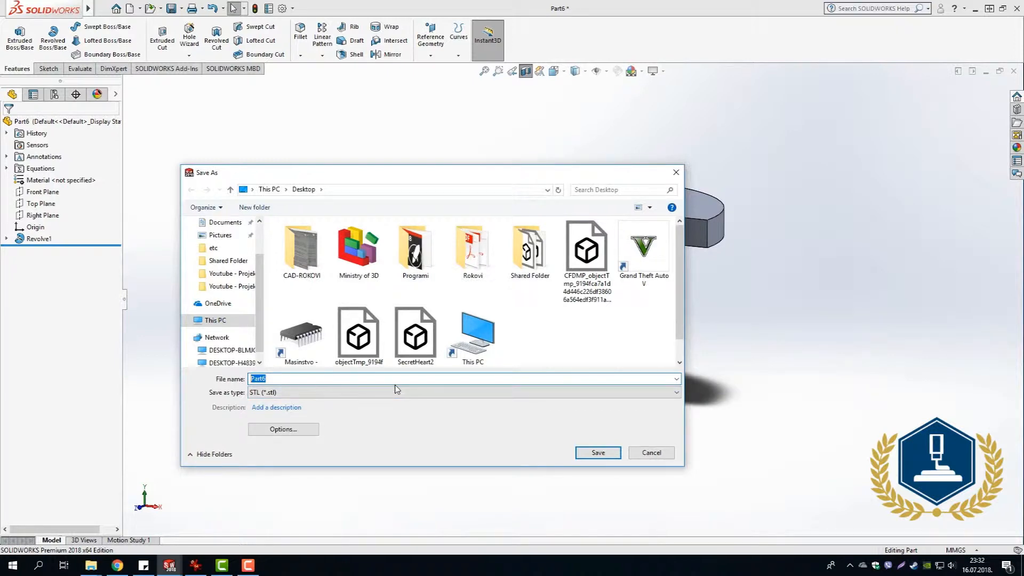
type("Ballvalve")
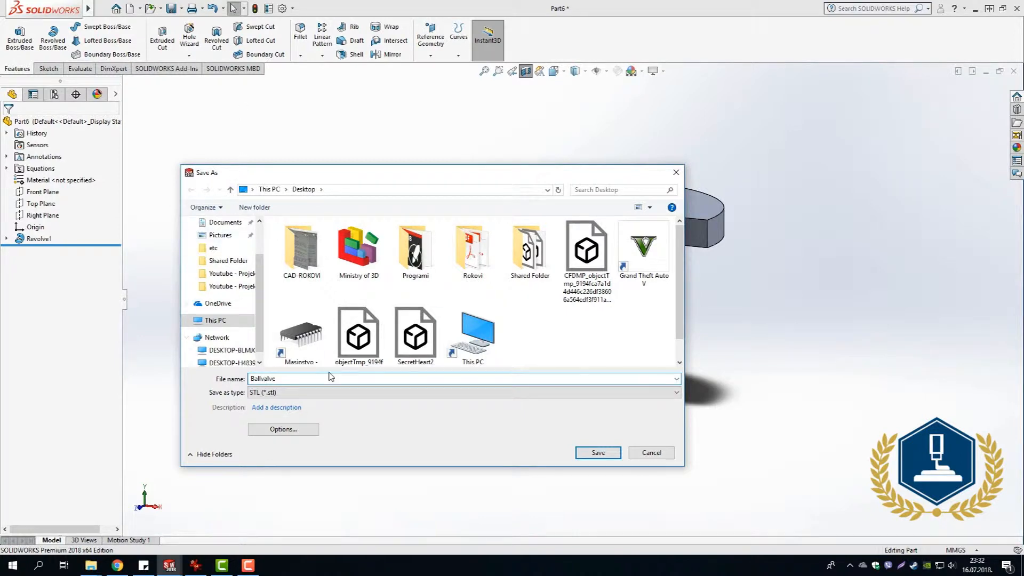
Adjust the STL export mesh resolution options and confirm them
left_click(282, 429)
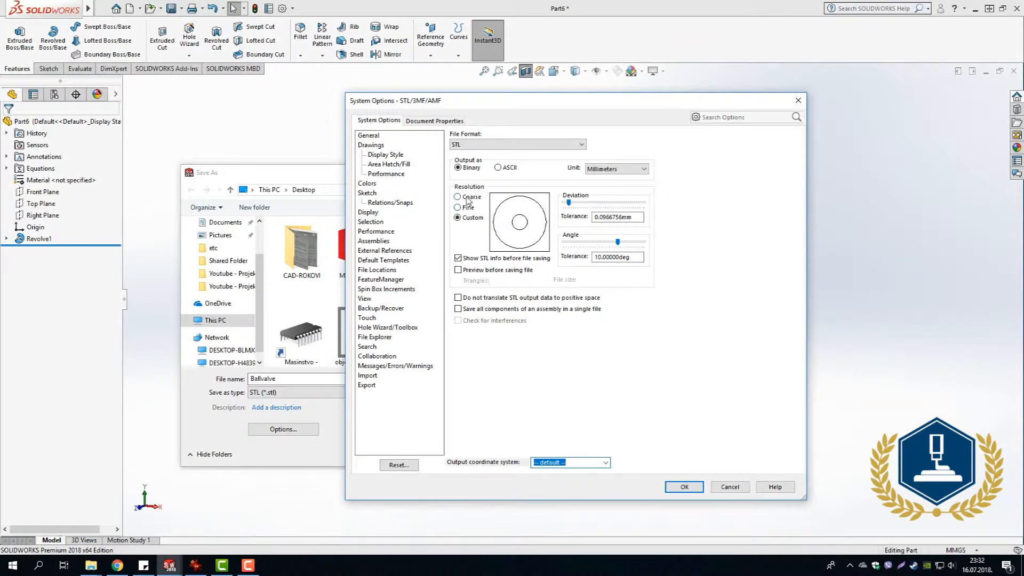
left_click(458, 198)
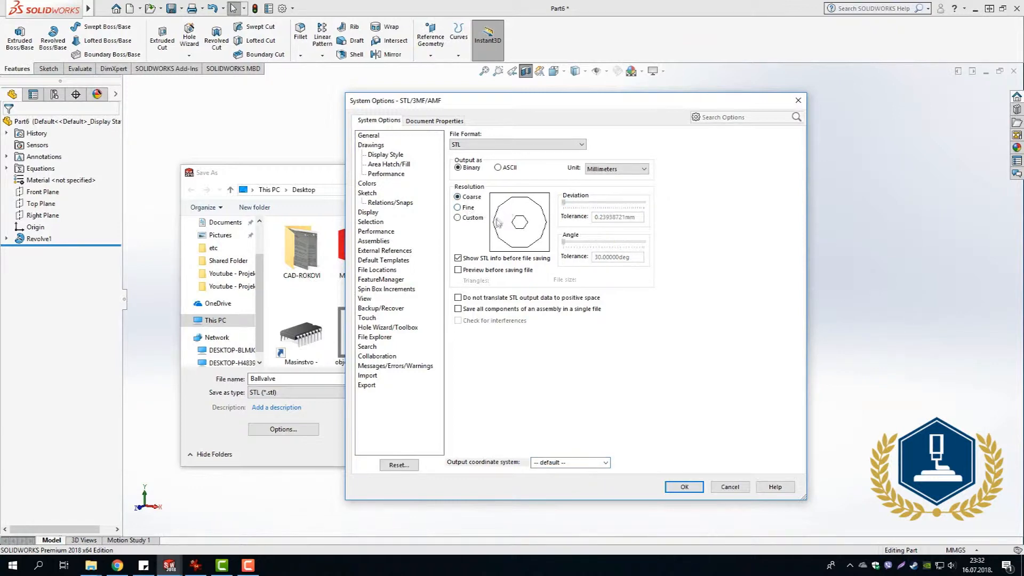
left_click(457, 217)
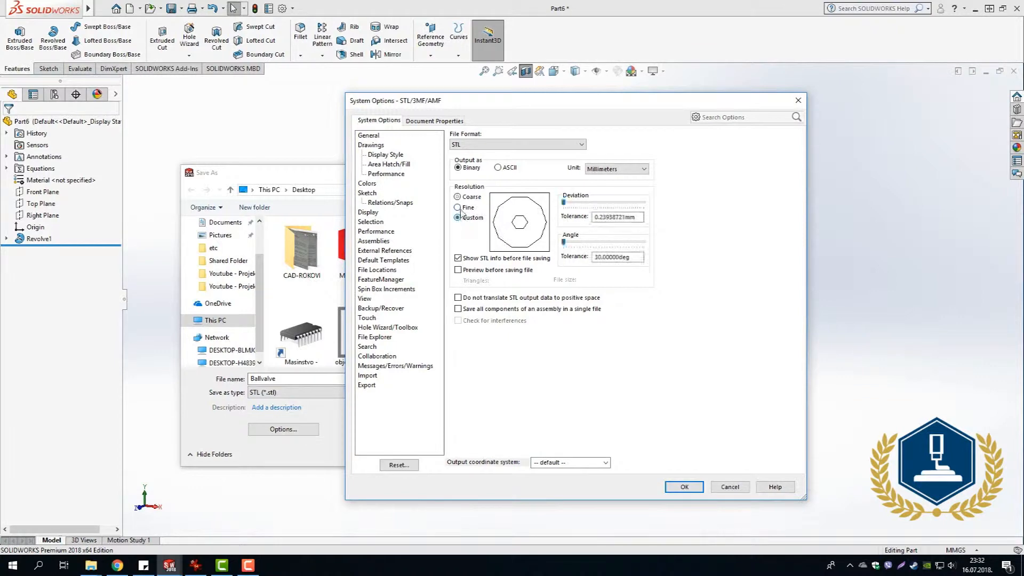
left_click(458, 207)
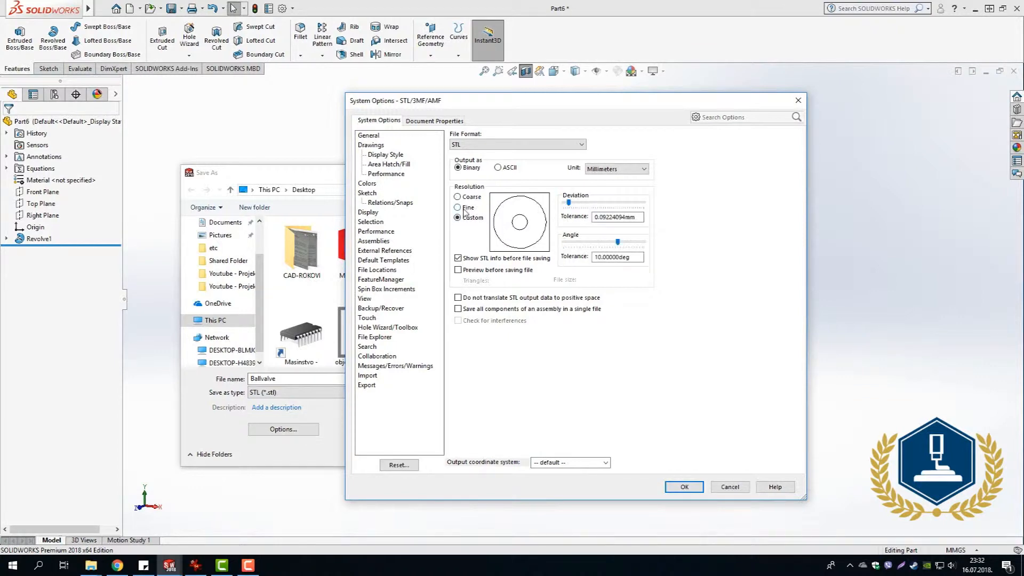
left_click(683, 487)
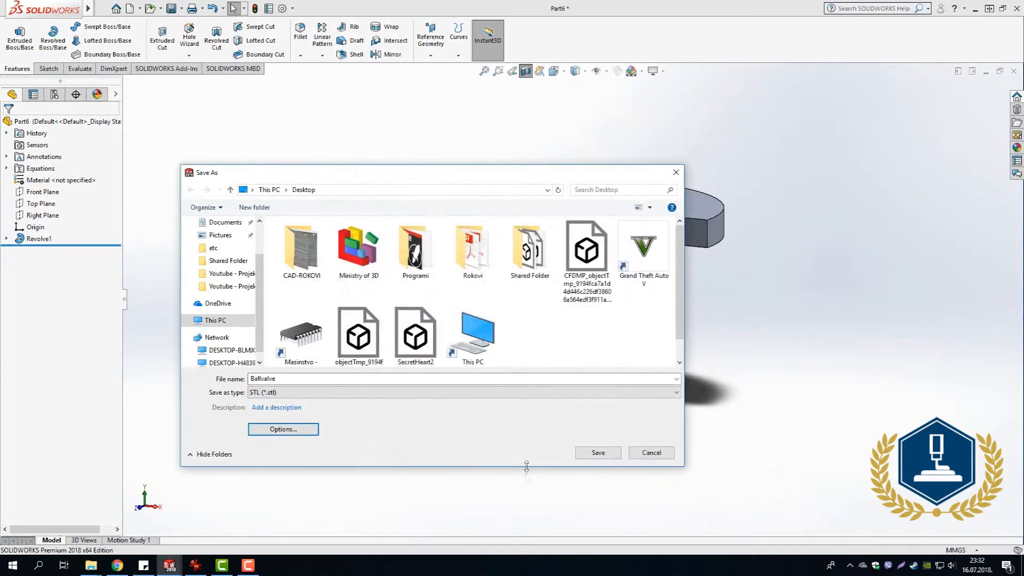
Save Ballvalve as an STL on the Desktop and confirm writing it
left_click(186, 230)
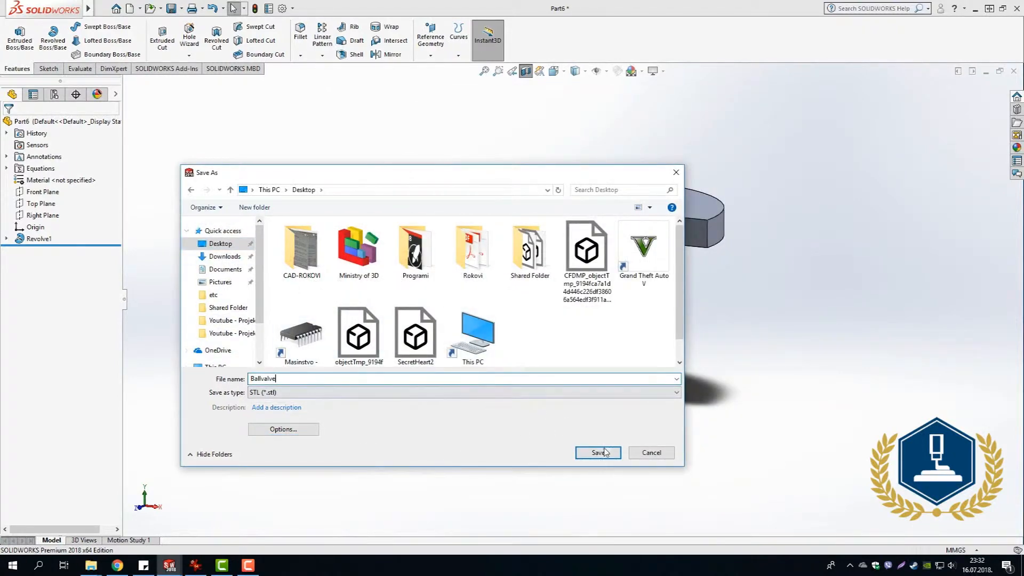
left_click(597, 453)
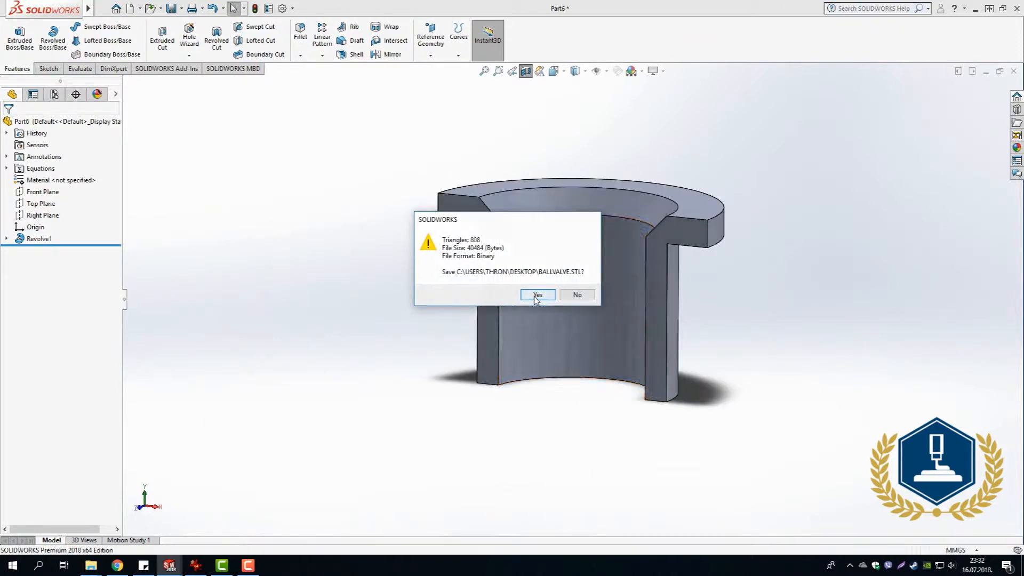
left_click(538, 295)
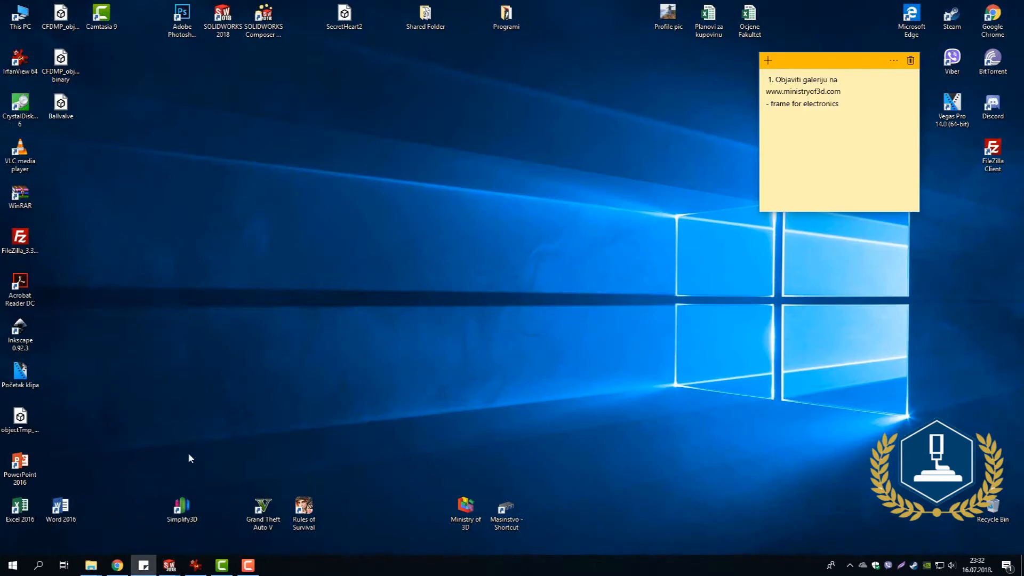
Launch Ultimaker Cura 3.4.1 from search and drag Ballvalve.stl into it
left_click(38, 565)
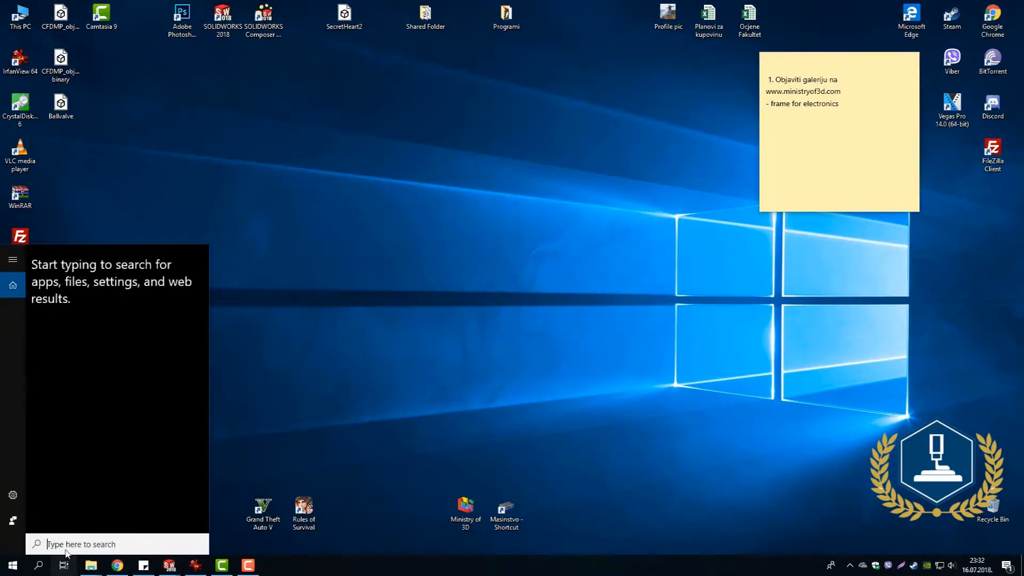
type("cura")
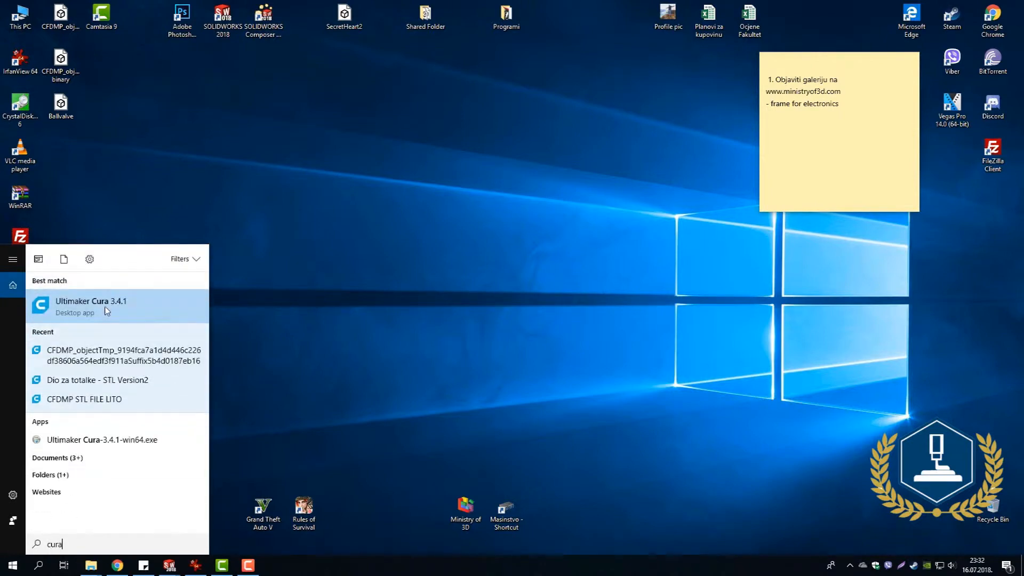
left_click(91, 306)
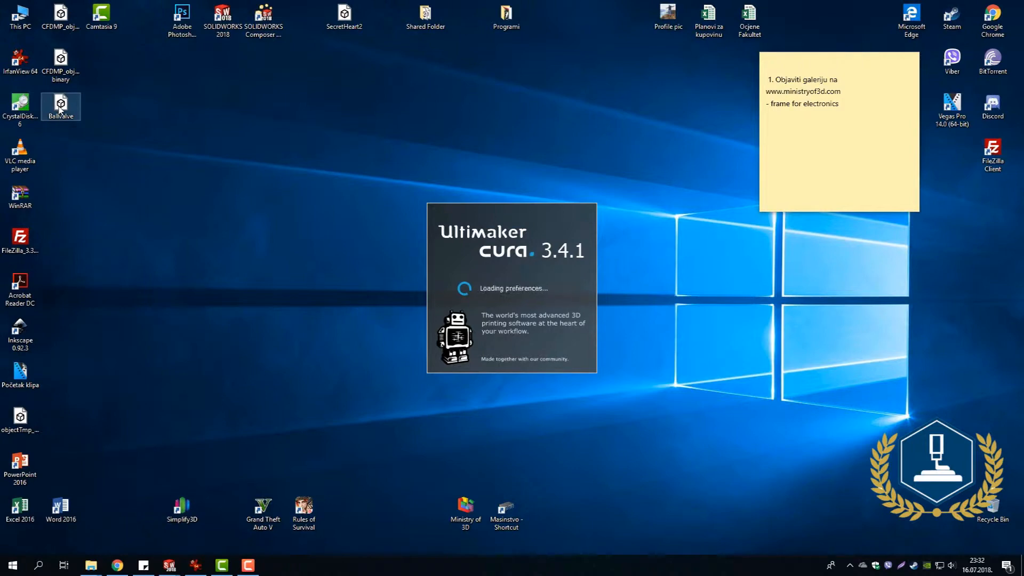
left_click_drag(60, 105, 578, 37)
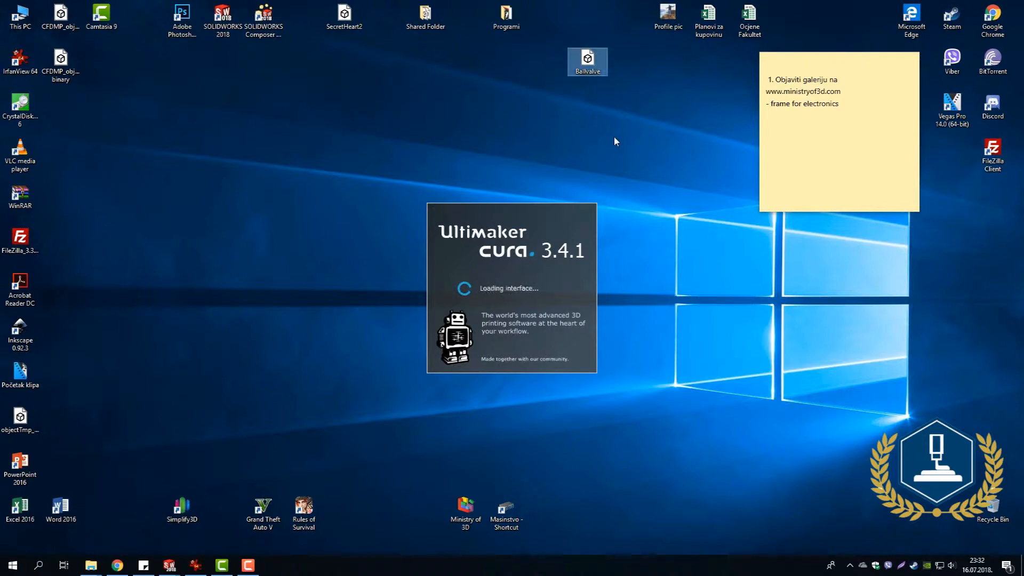
mouse_move(620, 143)
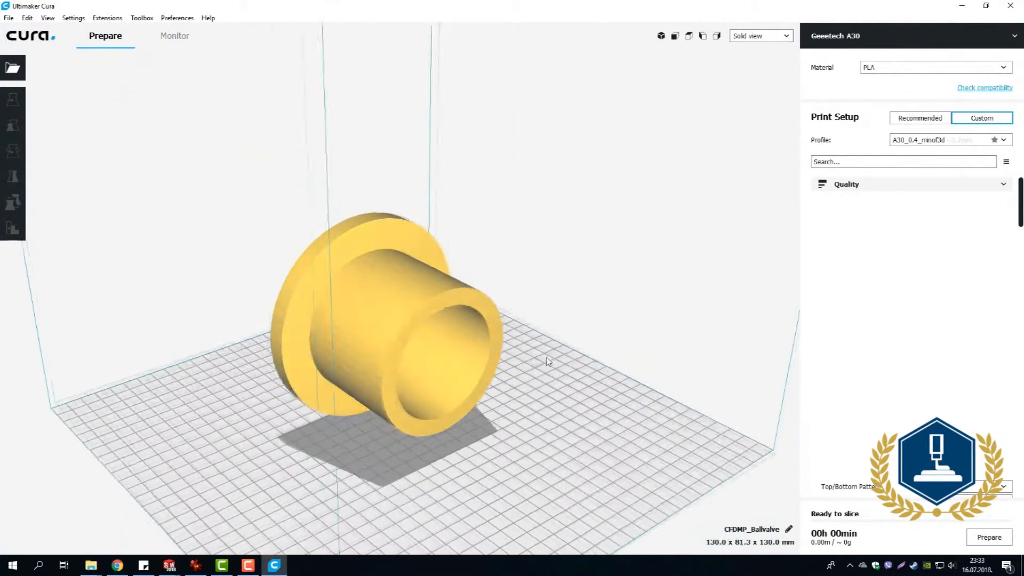
Stand the bushing upright and scale it uniformly to 50% (65 × 65 × 40.6 mm)
left_click(12, 151)
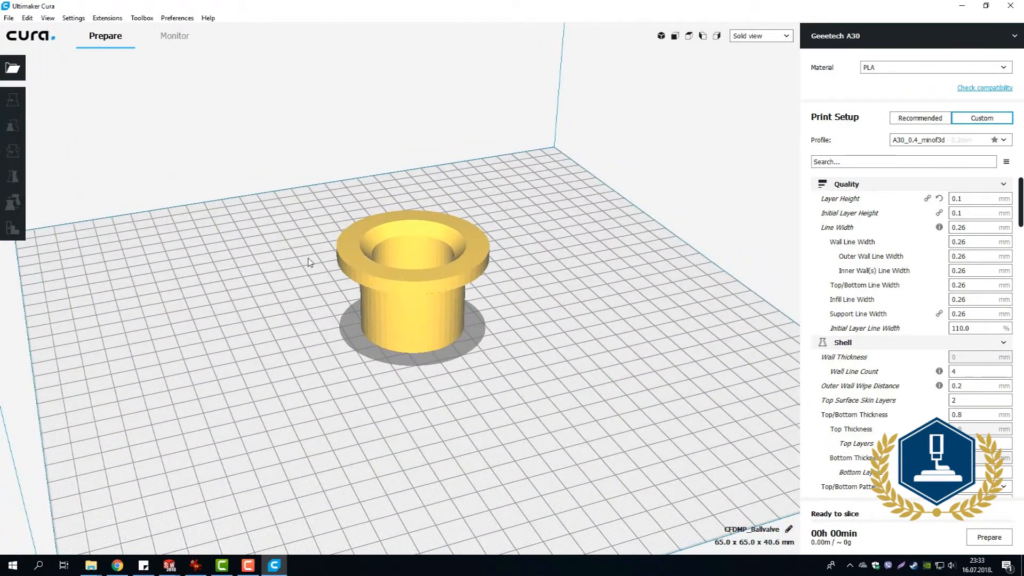
left_click(13, 126)
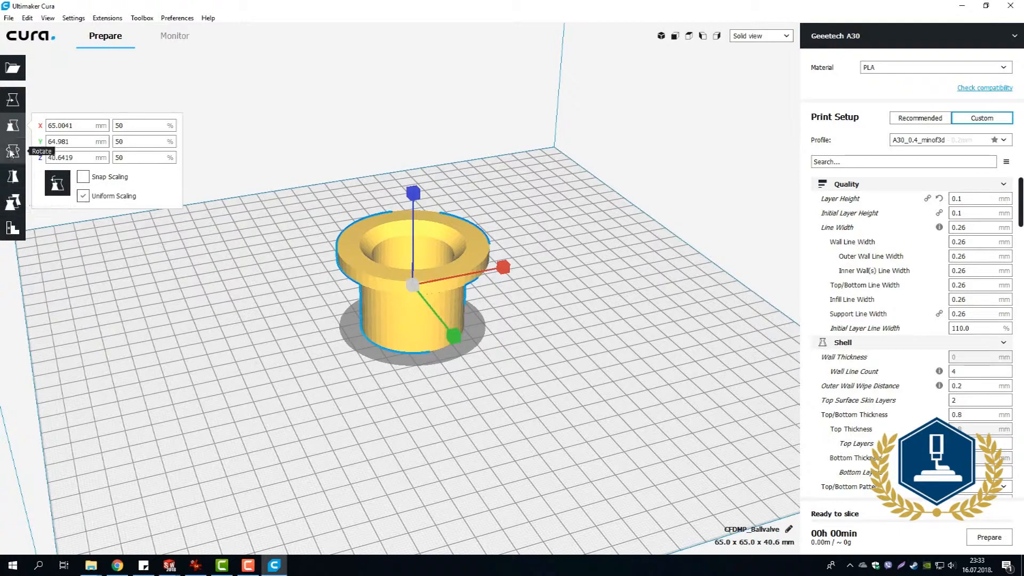
left_click(759, 36)
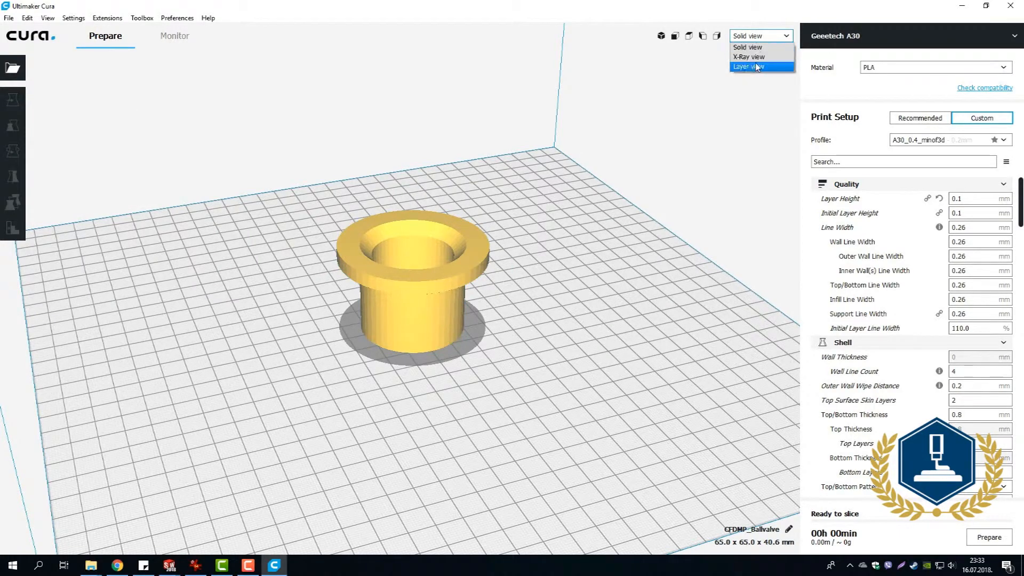
Switch to Layer view and reorient the bushing flange-down on the build plate
left_click(749, 66)
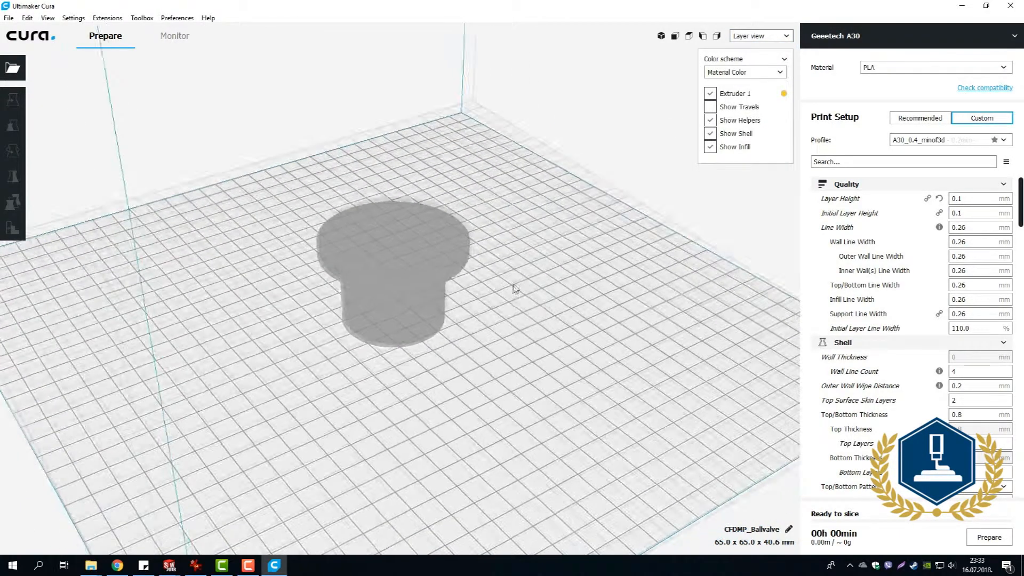
left_click_drag(516, 288, 486, 259)
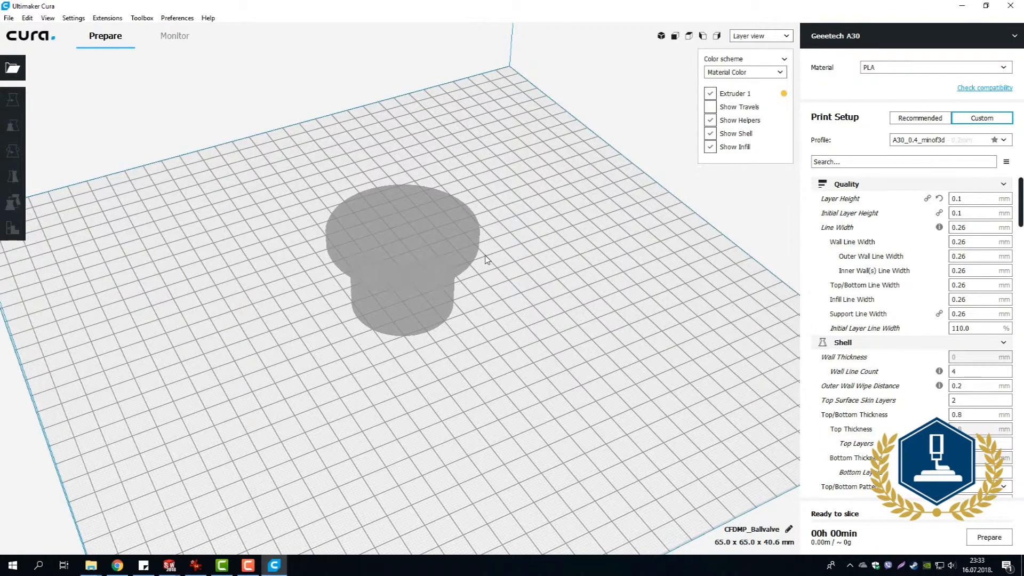
left_click(12, 126)
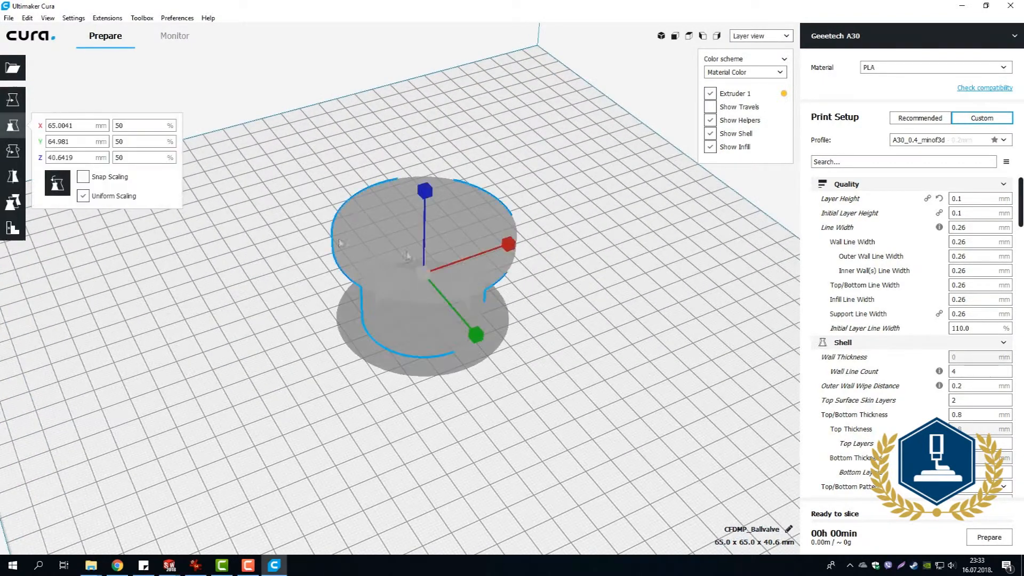
left_click(13, 151)
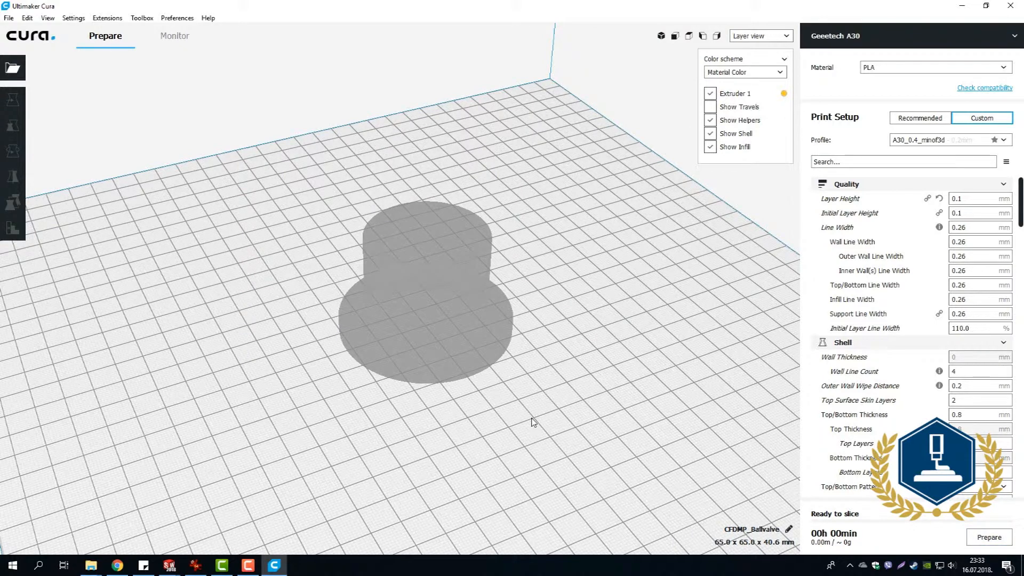
mouse_move(673, 405)
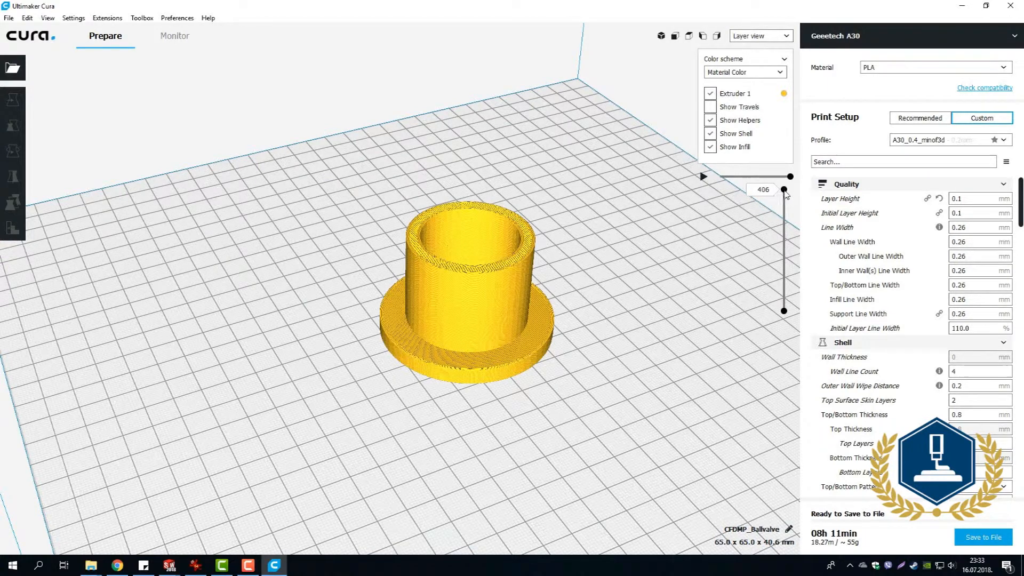
left_click_drag(783, 193, 783, 296)
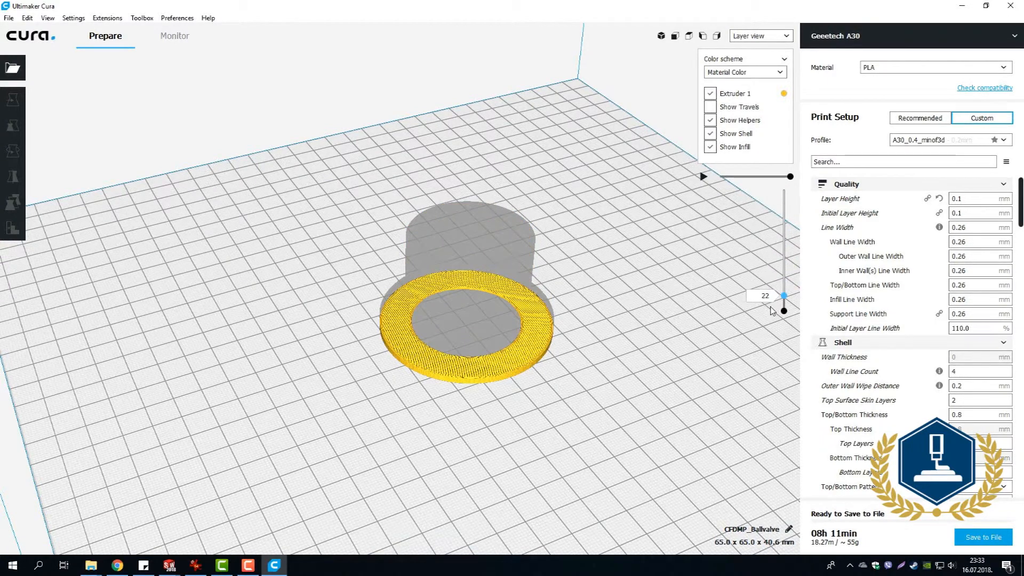
left_click_drag(784, 312, 783, 230)
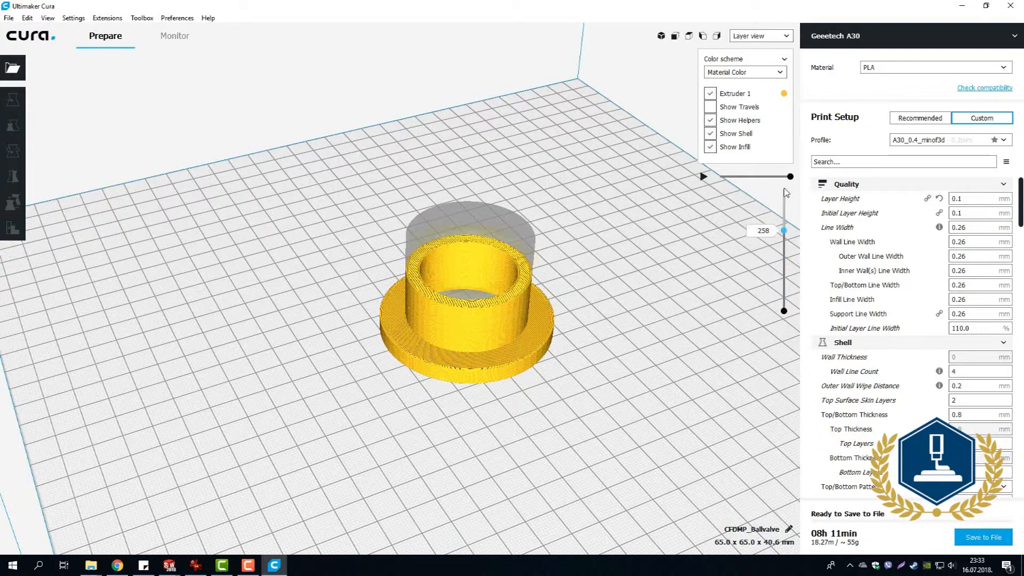
left_click_drag(783, 230, 783, 194)
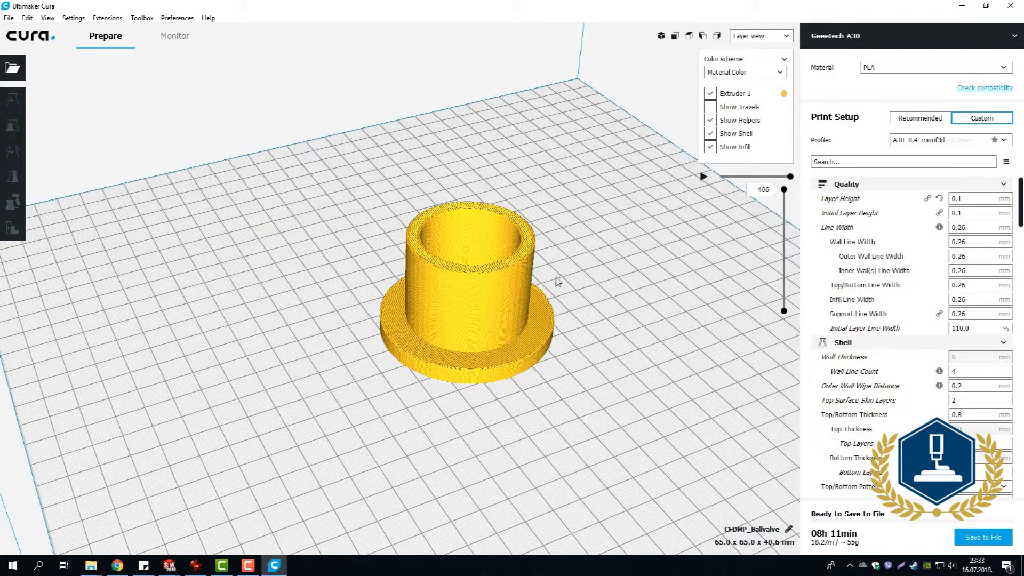
left_click_drag(556, 281, 595, 311)
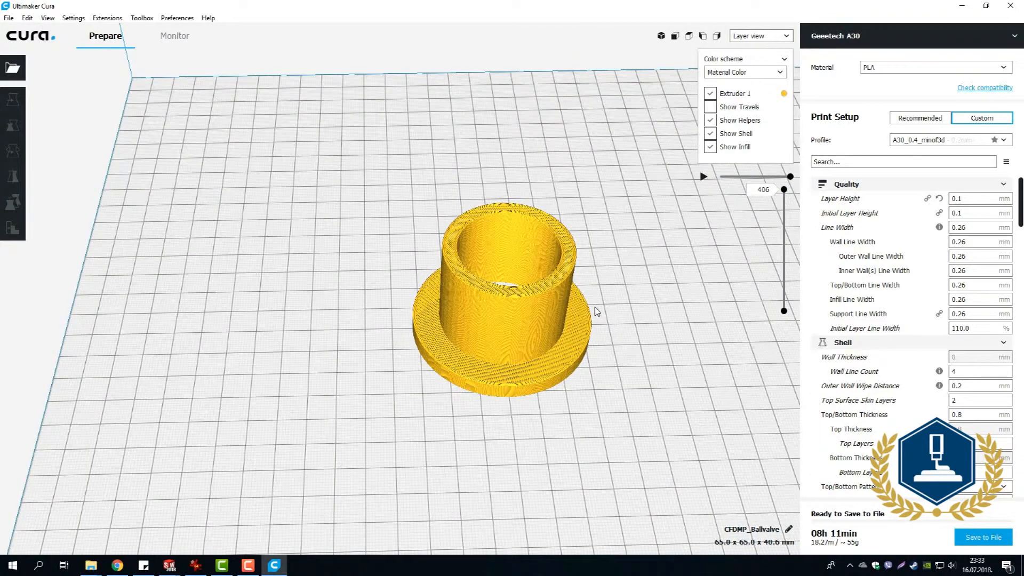